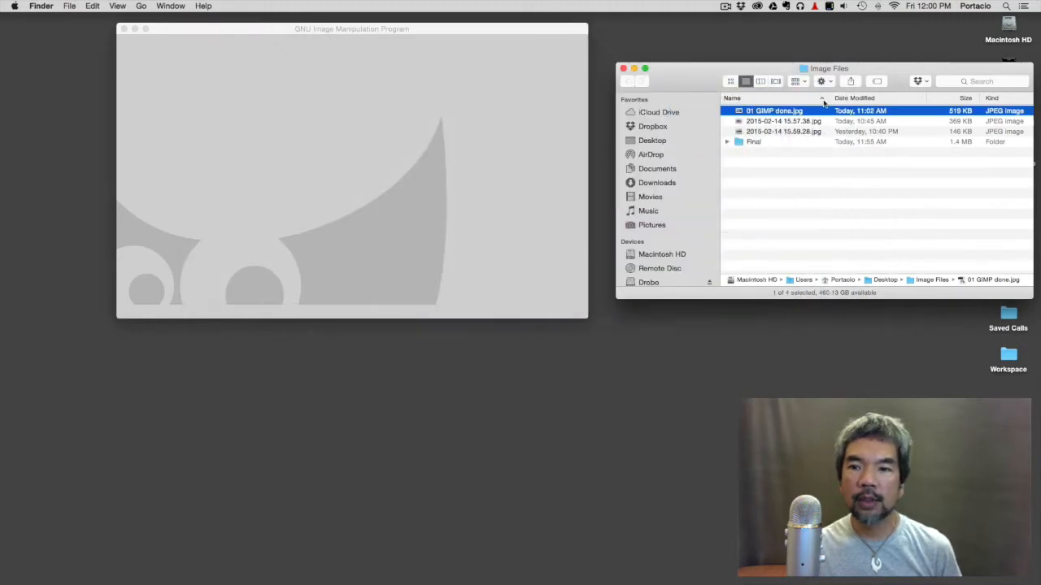
- Preview the bridge-and-beach JPEG, switch to GIMP and start File > Open for it
{"action": "left_click", "coordinate": [784, 120]}
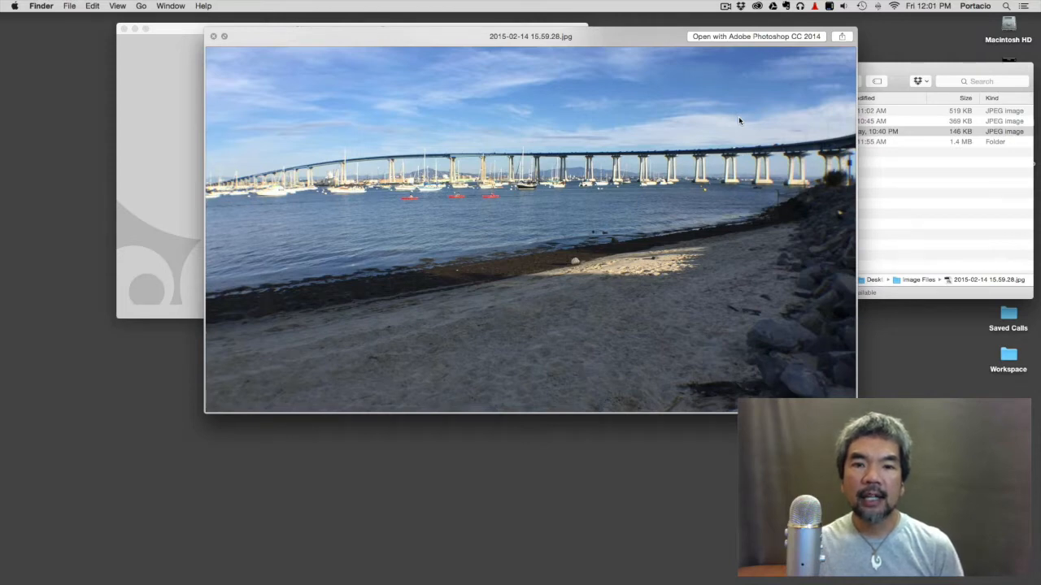
{"action": "mouse_move", "coordinate": [619, 294]}
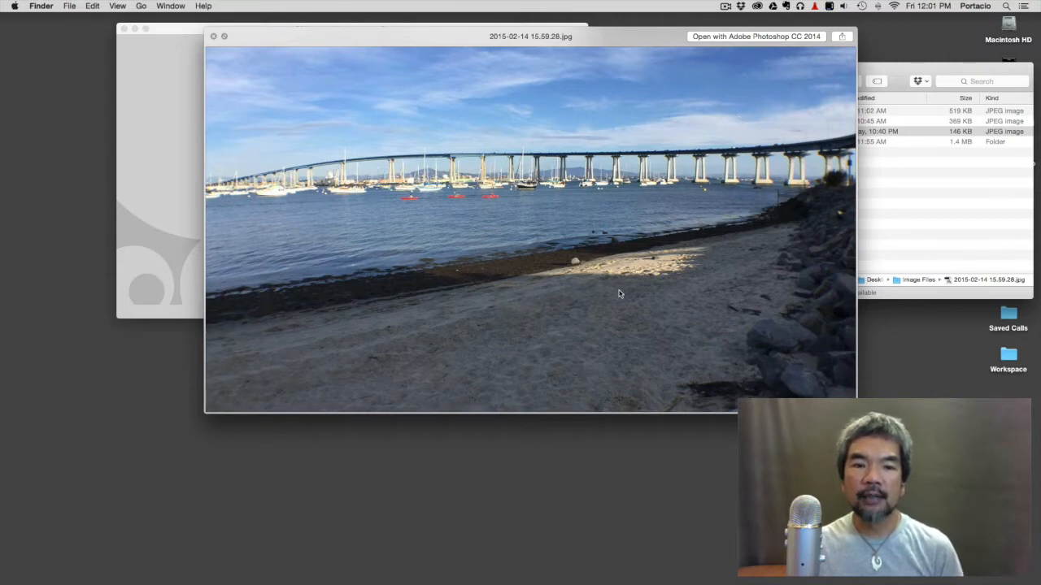
{"action": "mouse_move", "coordinate": [481, 236]}
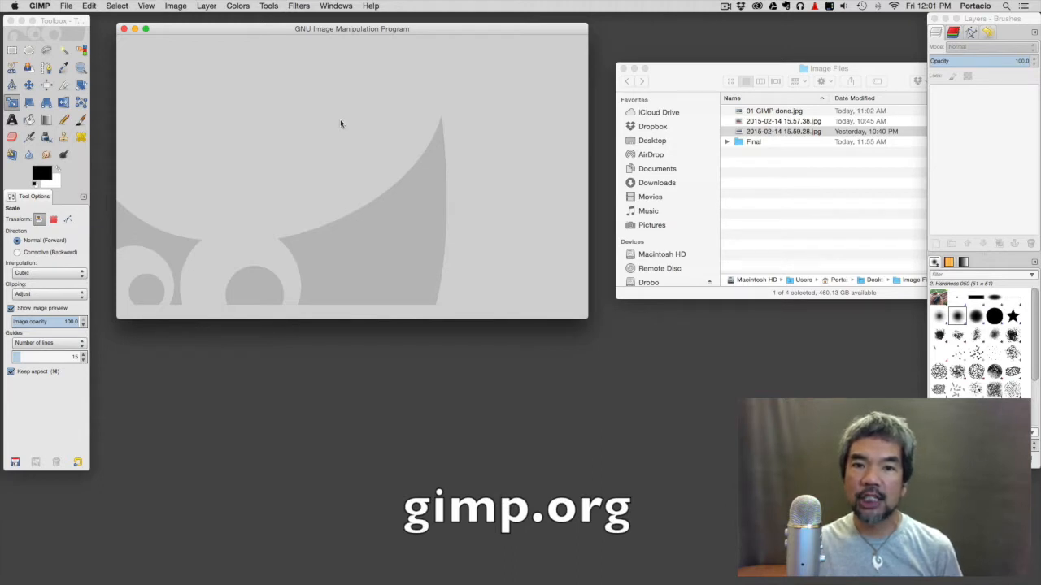
{"action": "mouse_move", "coordinate": [338, 123]}
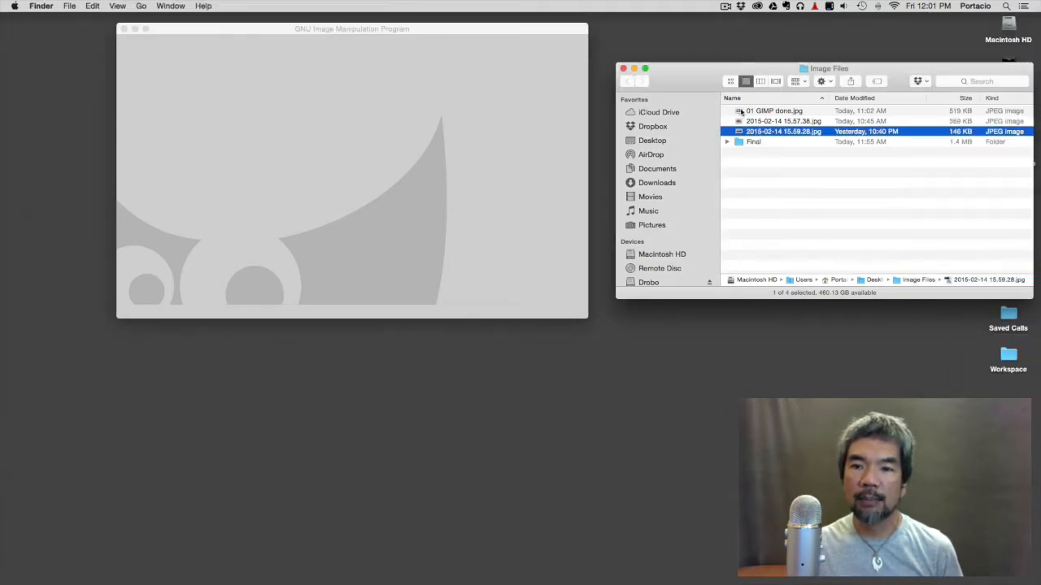
{"action": "left_click", "coordinate": [784, 121]}
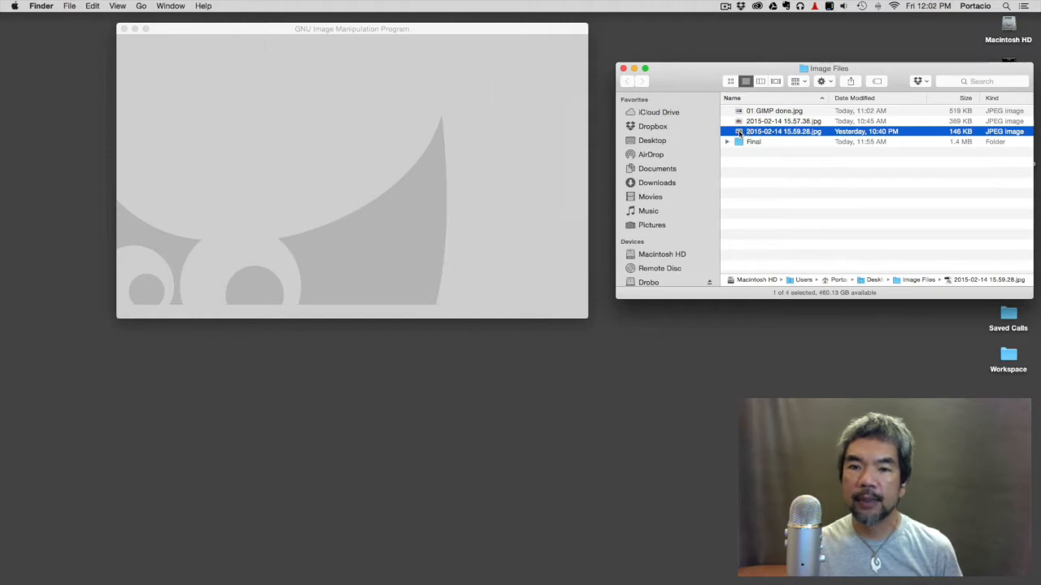
{"action": "left_click", "coordinate": [351, 30]}
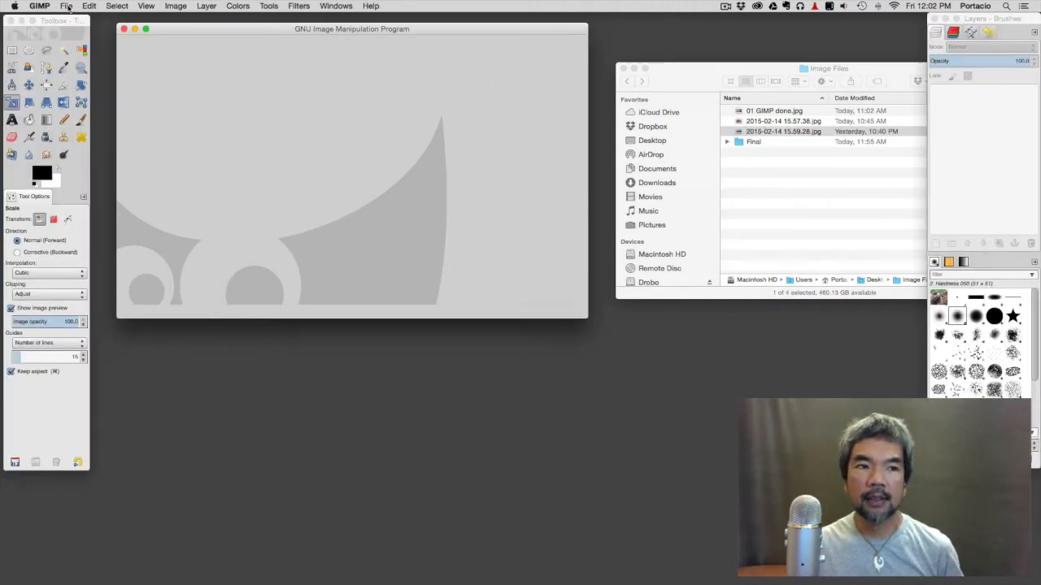
{"action": "left_click", "coordinate": [66, 7]}
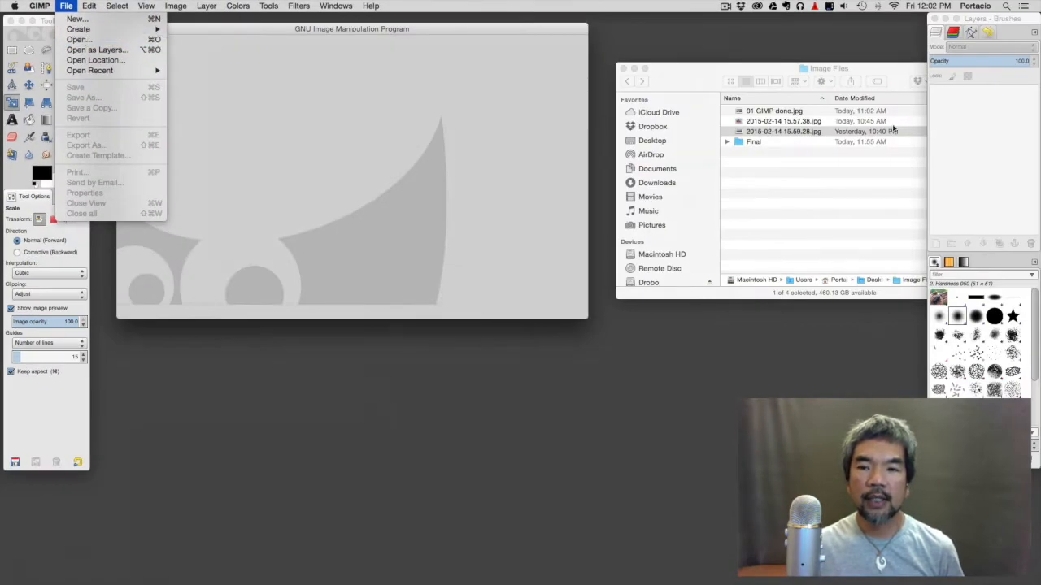
{"action": "left_click", "coordinate": [478, 128]}
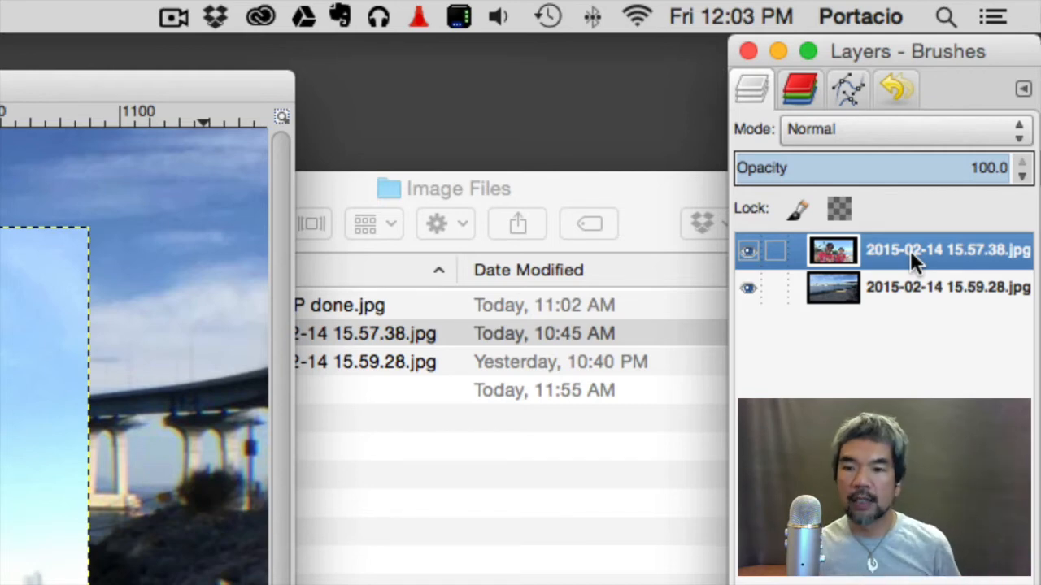
- Add the family selfie as a layer above the bridge-and-beach background
{"action": "left_click_drag", "start_coordinate": [918, 257], "coordinate": [919, 290]}
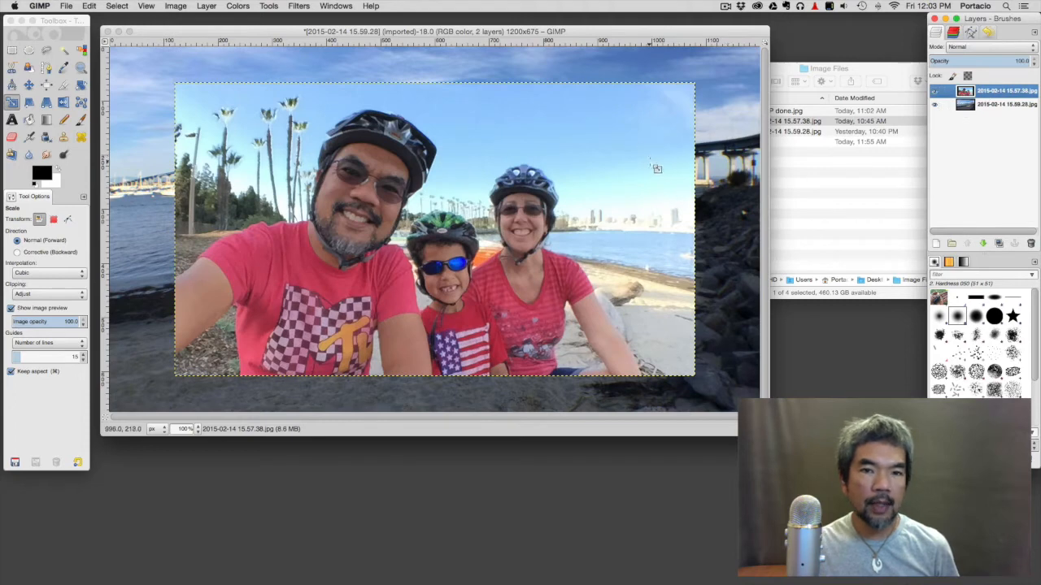
{"action": "mouse_move", "coordinate": [474, 143]}
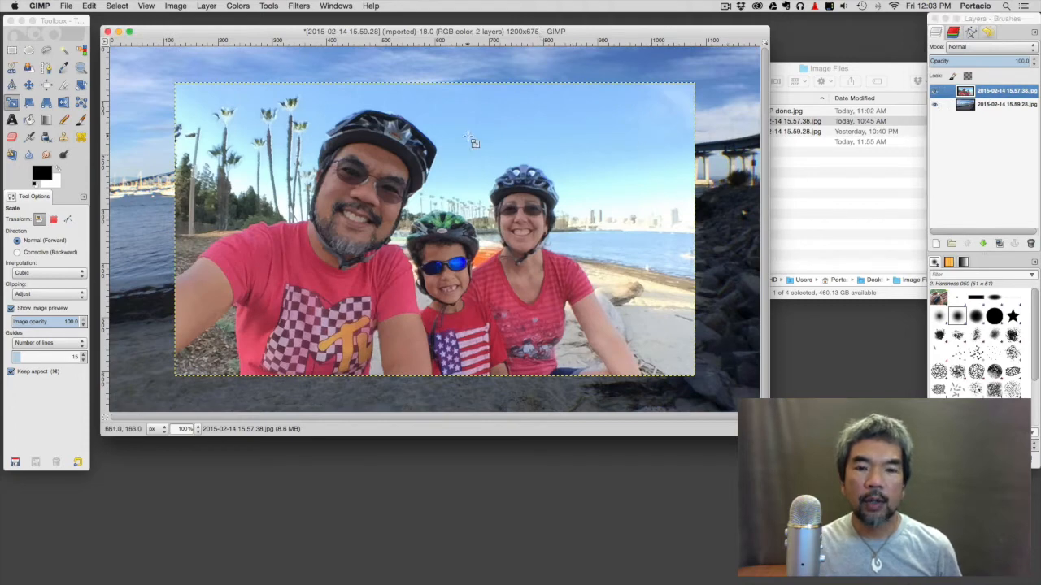
{"action": "mouse_move", "coordinate": [569, 197]}
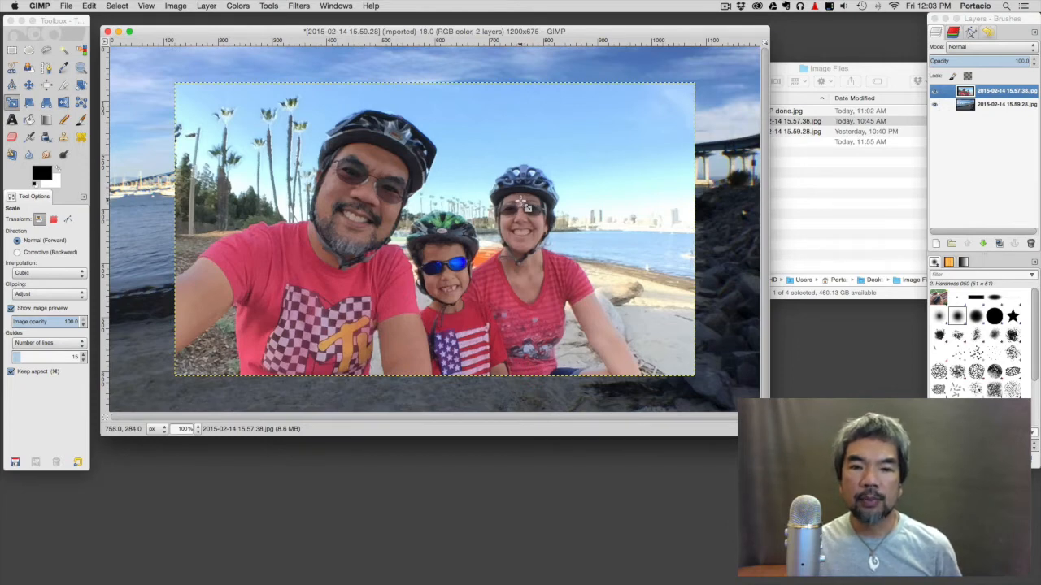
{"action": "mouse_move", "coordinate": [712, 214]}
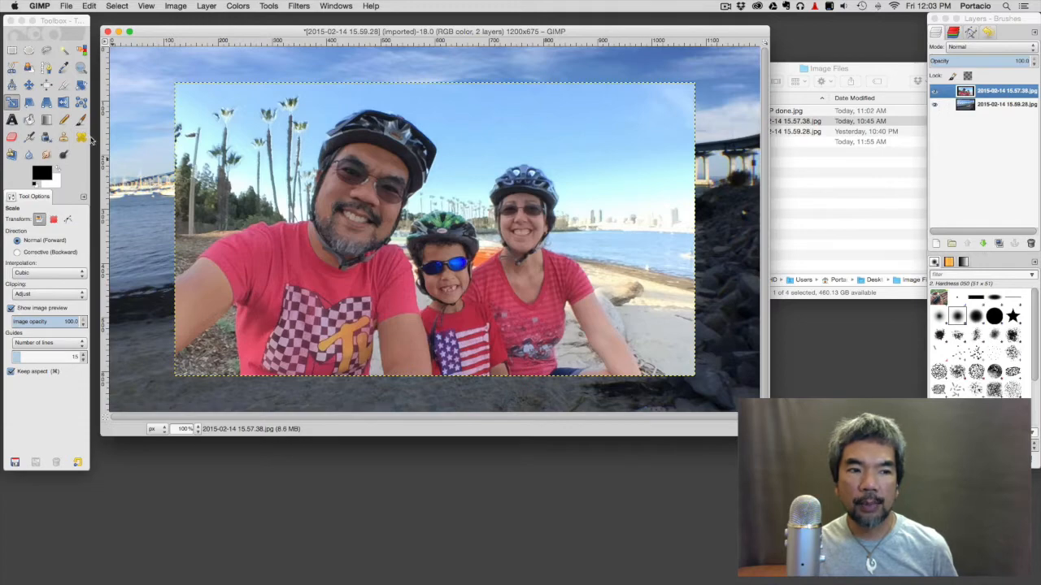
{"action": "mouse_move", "coordinate": [64, 85]}
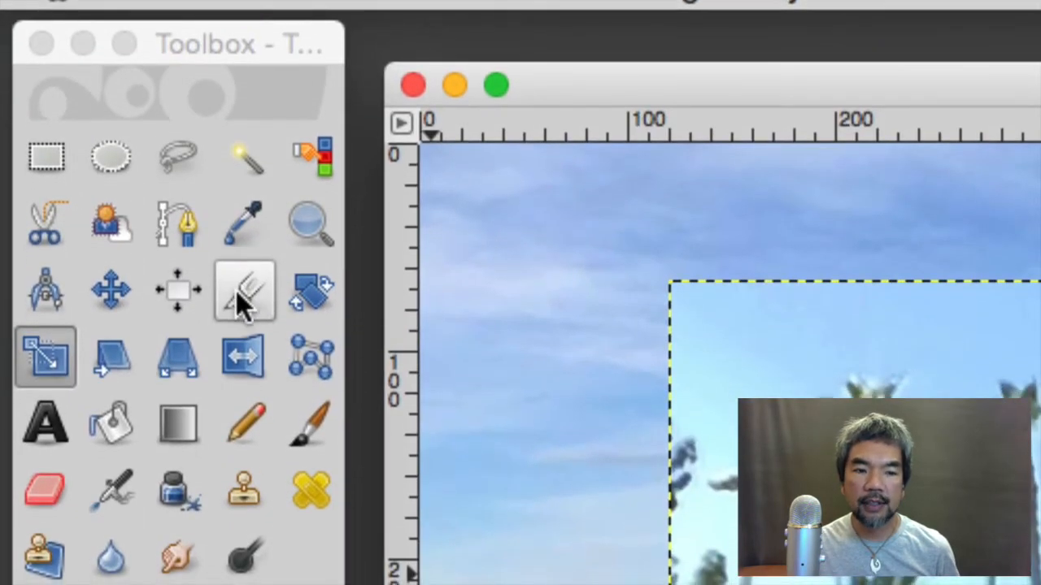
{"action": "mouse_move", "coordinate": [243, 289]}
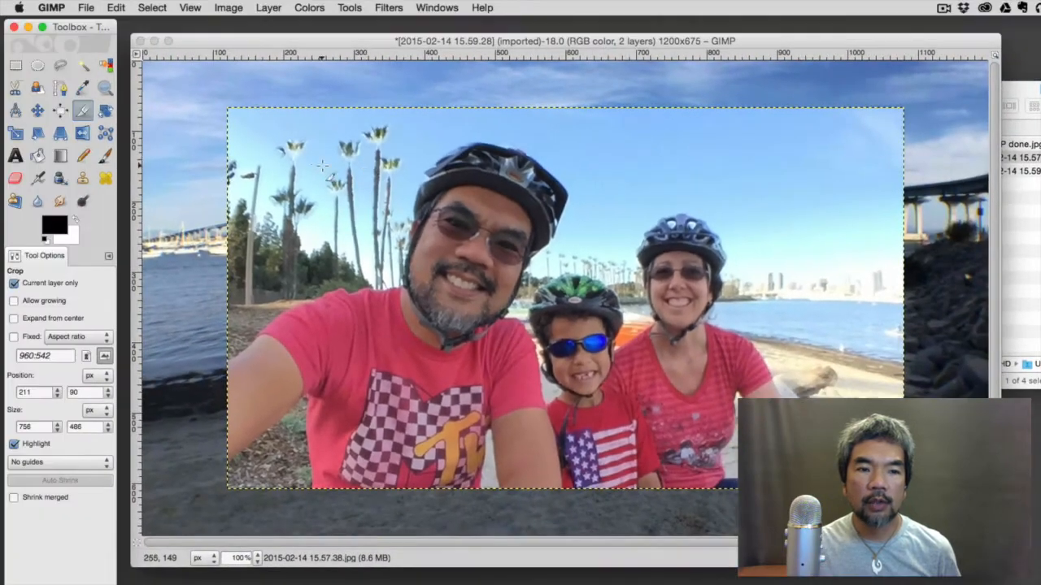
- Mark a crop region over the selfie and narrow it to frame the family
{"action": "left_click_drag", "start_coordinate": [268, 147], "coordinate": [284, 166]}
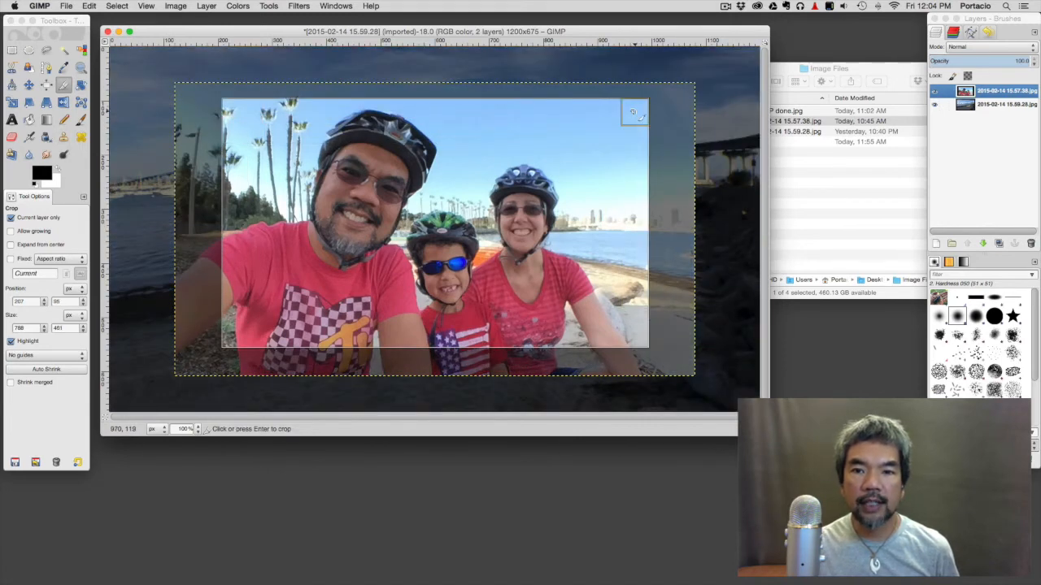
{"action": "left_click_drag", "start_coordinate": [638, 112], "coordinate": [589, 122]}
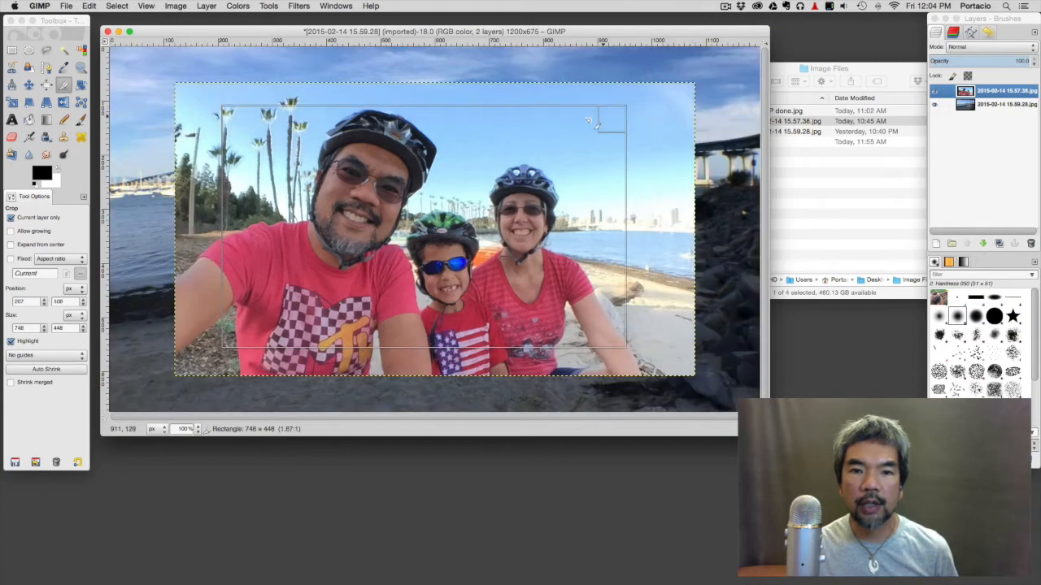
{"action": "left_click_drag", "start_coordinate": [614, 117], "coordinate": [577, 122]}
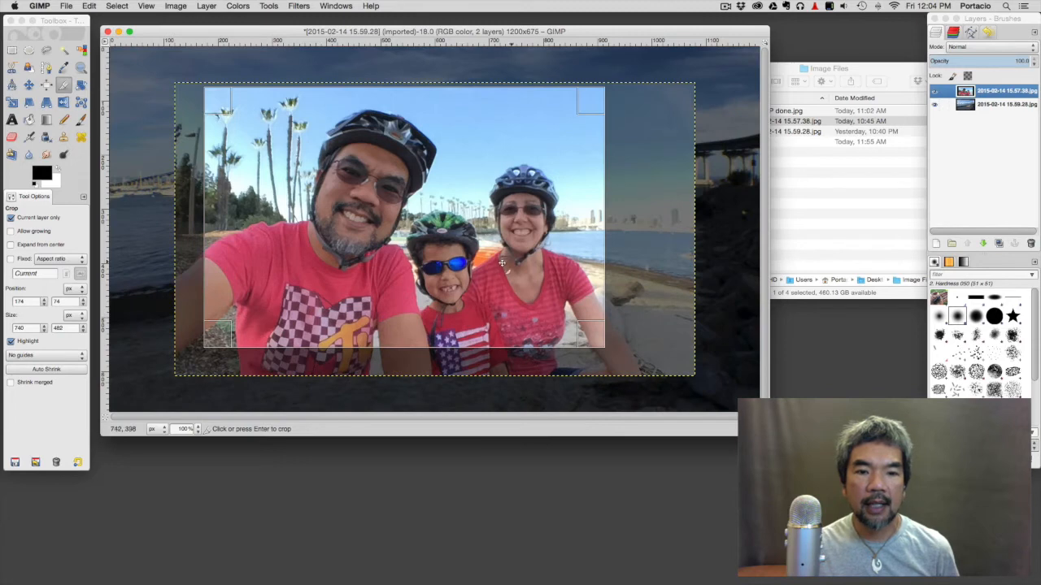
{"action": "mouse_move", "coordinate": [636, 244]}
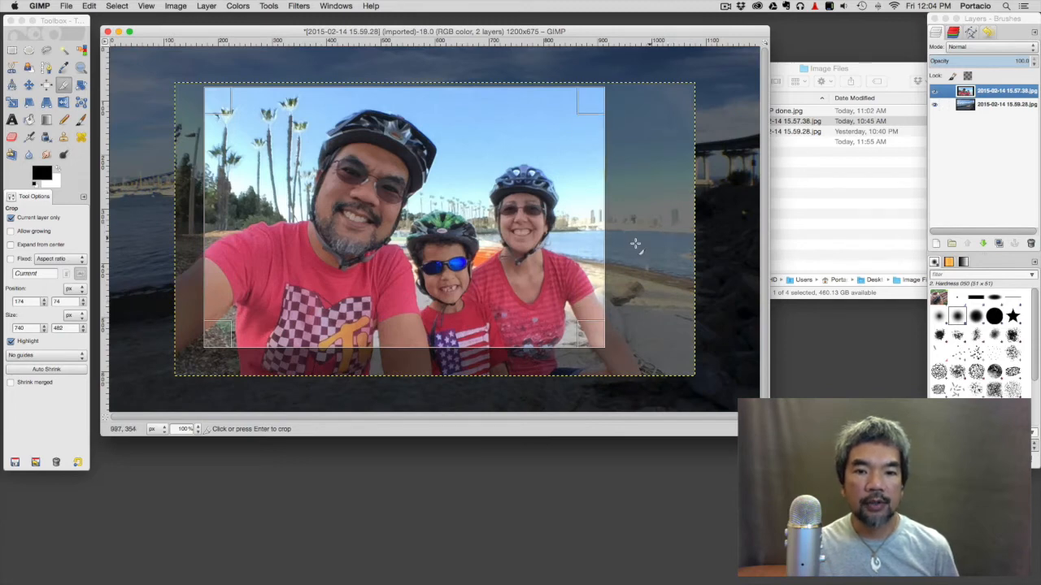
{"action": "mouse_move", "coordinate": [671, 237]}
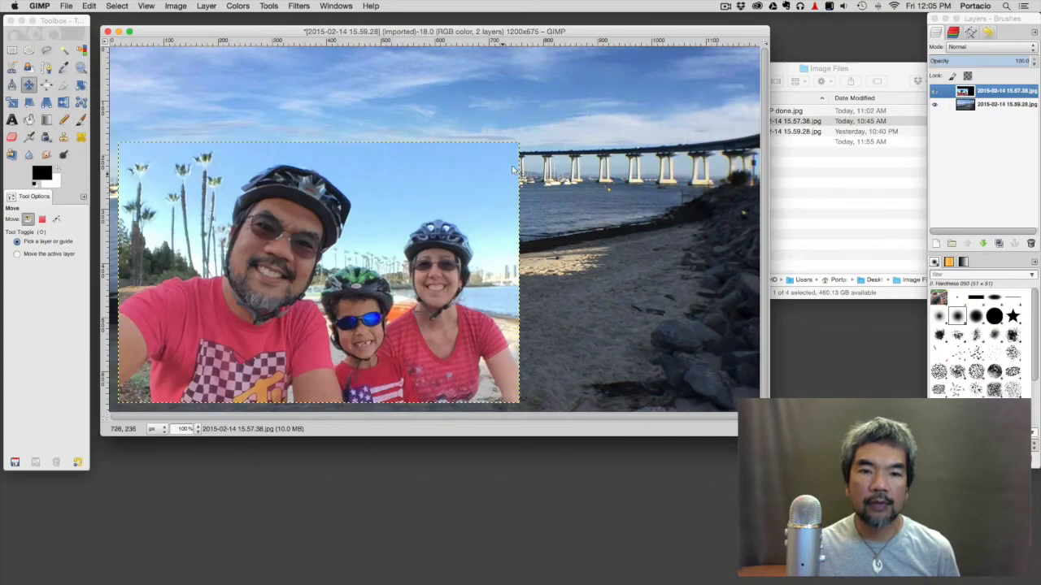
{"action": "mouse_move", "coordinate": [498, 146]}
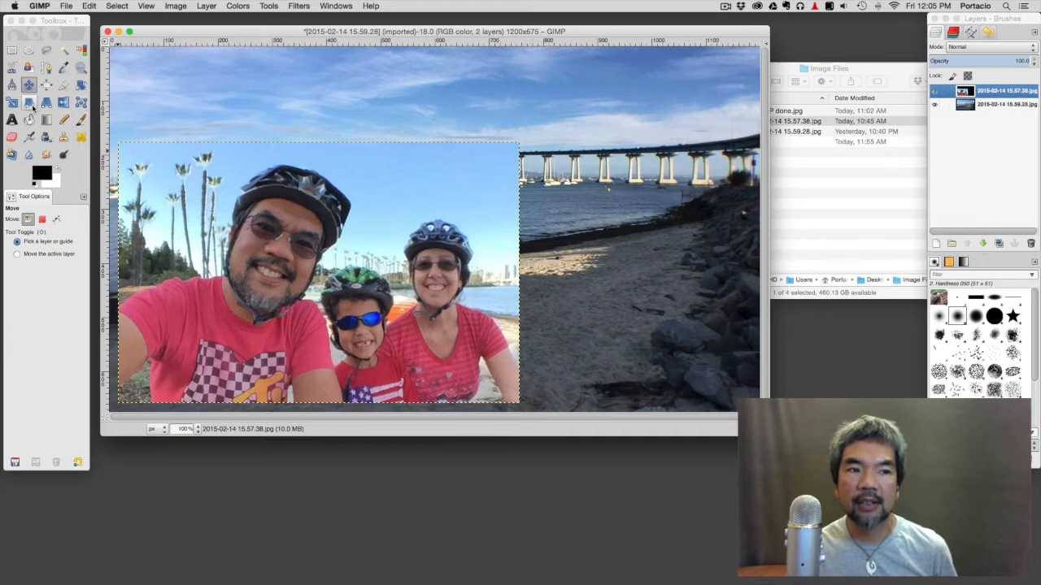
{"action": "mouse_move", "coordinate": [13, 103]}
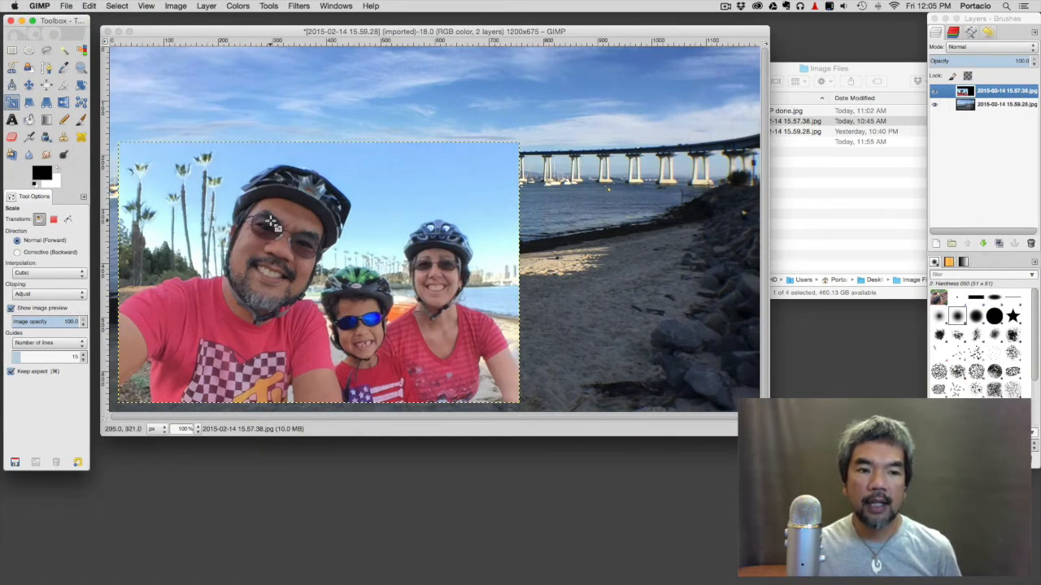
{"action": "mouse_move", "coordinate": [317, 251]}
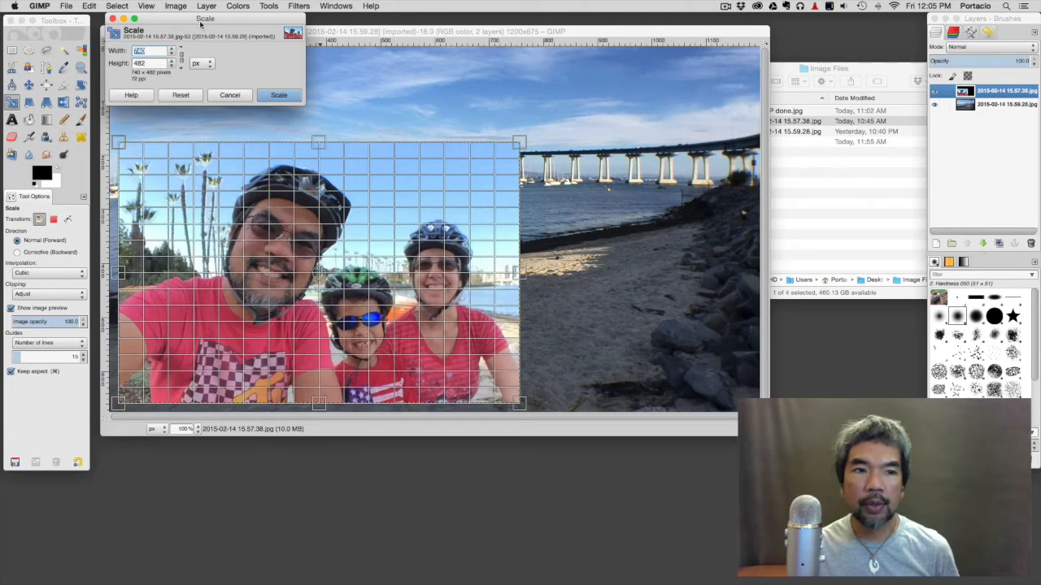
- Shrink the selfie proportionally to about 442 px wide toward the lower-left corner
{"action": "left_click_drag", "start_coordinate": [203, 20], "coordinate": [426, 80]}
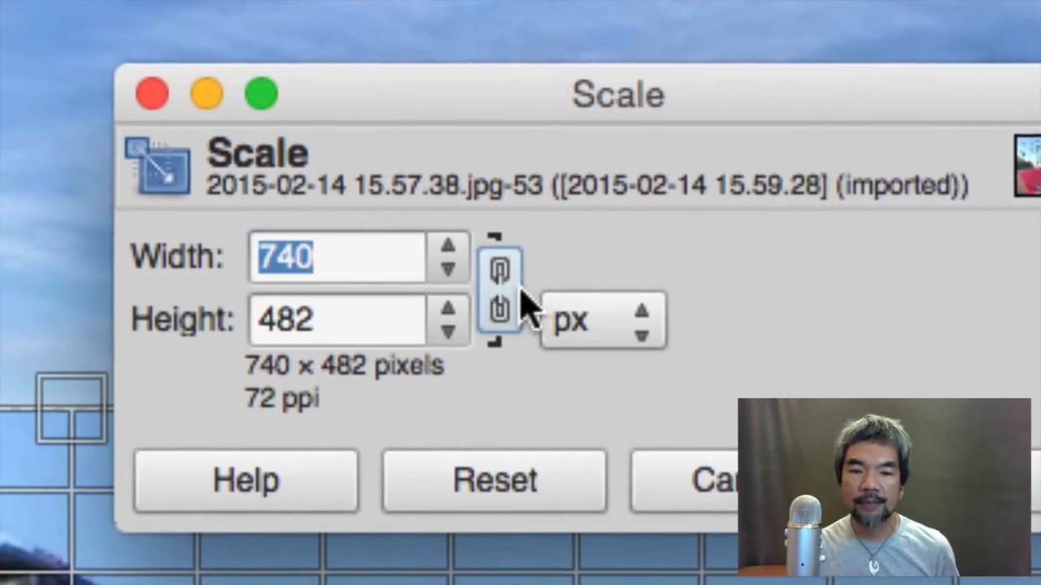
{"action": "left_click", "coordinate": [499, 289]}
{"action": "type", "text": "725"}
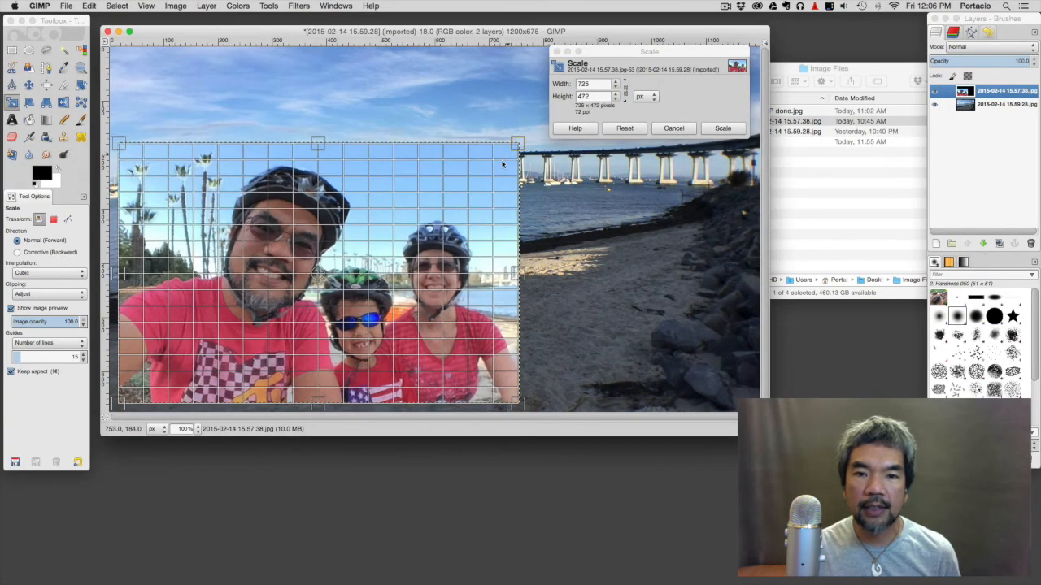
{"action": "left_click_drag", "start_coordinate": [517, 143], "coordinate": [423, 204]}
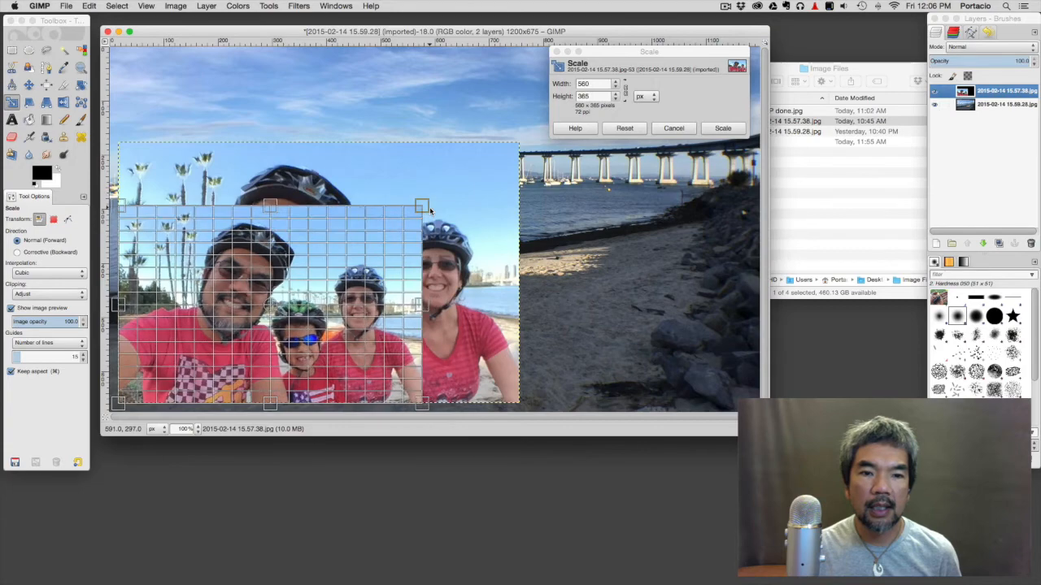
{"action": "left_click_drag", "start_coordinate": [423, 205], "coordinate": [357, 247]}
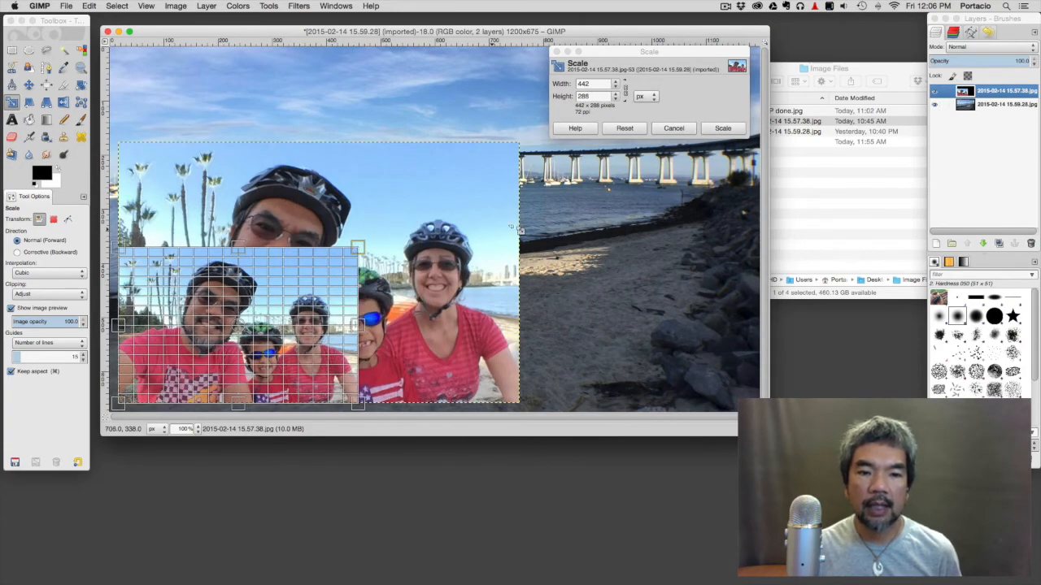
- Apply the scale, leaving the selfie as a small inset in the lower-left corner
{"action": "left_click", "coordinate": [722, 127]}
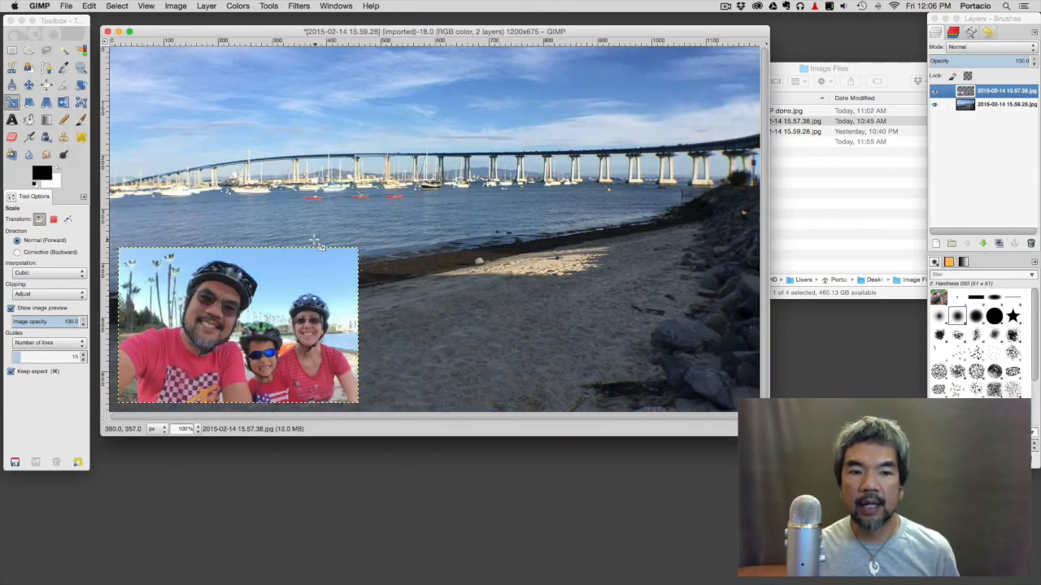
{"action": "mouse_move", "coordinate": [285, 219]}
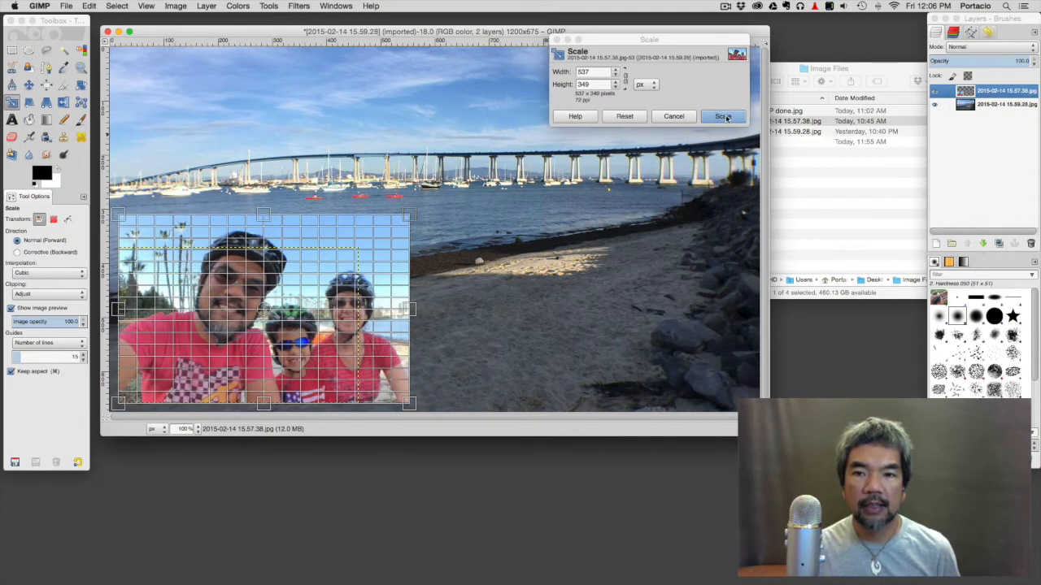
- Apply the slightly larger selfie size and begin exporting as family cycling.jpg
{"action": "left_click", "coordinate": [722, 117]}
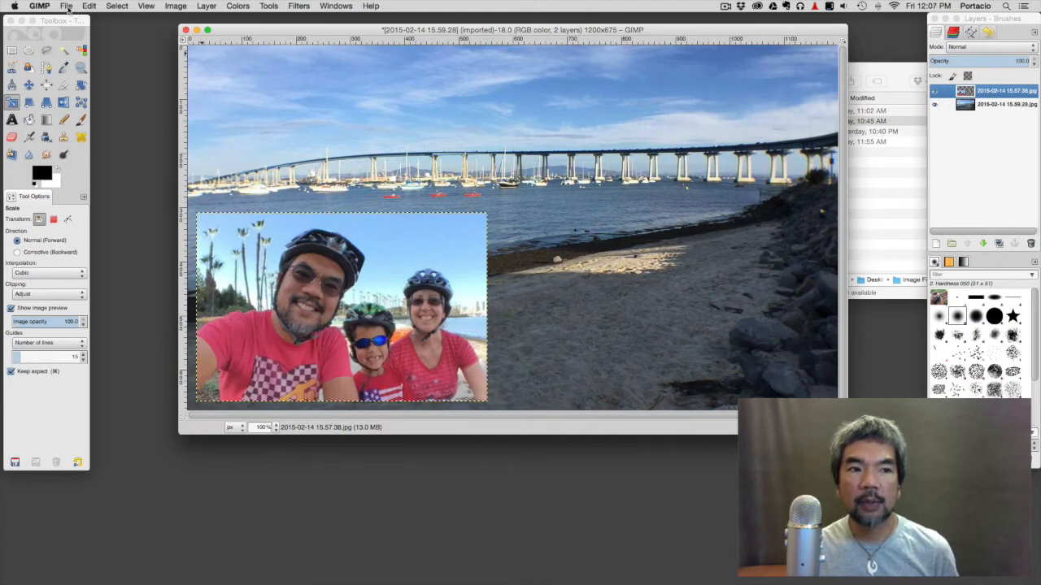
{"action": "left_click", "coordinate": [66, 7]}
{"action": "type", "text": "family outing.jpg"}
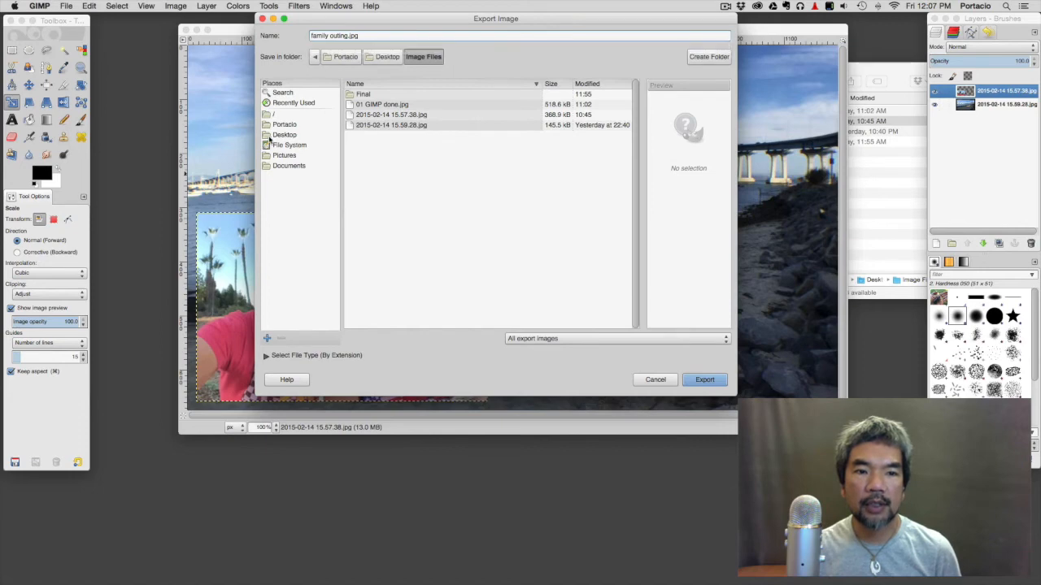
- Choose the Desktop as the destination for family cycling.jpg and start the export
{"action": "left_click", "coordinate": [285, 134]}
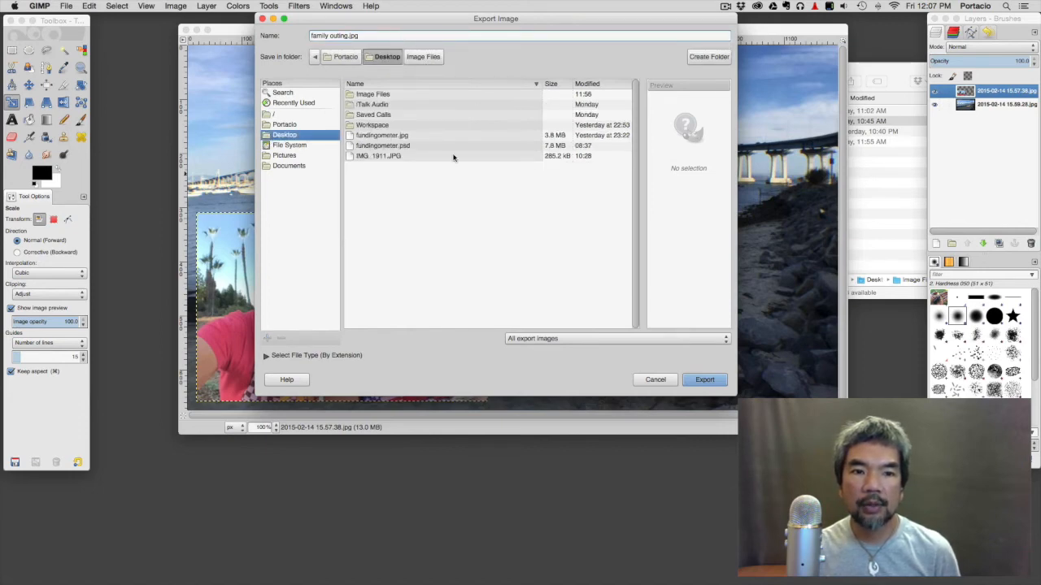
{"action": "left_click", "coordinate": [704, 381]}
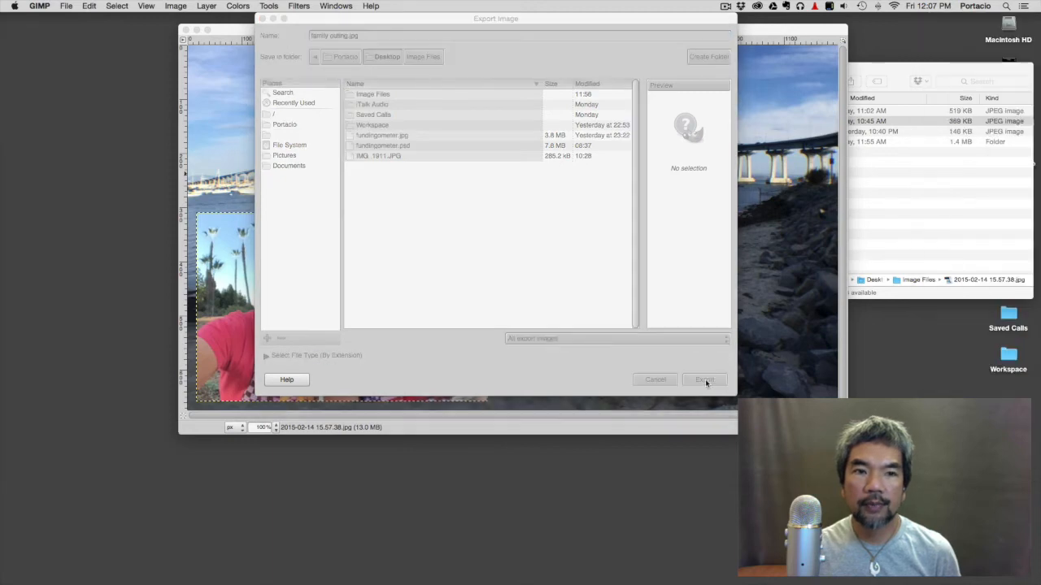
- In the JPEG export options, lower quality to 62 then set it back to 100
{"action": "left_click", "coordinate": [704, 380]}
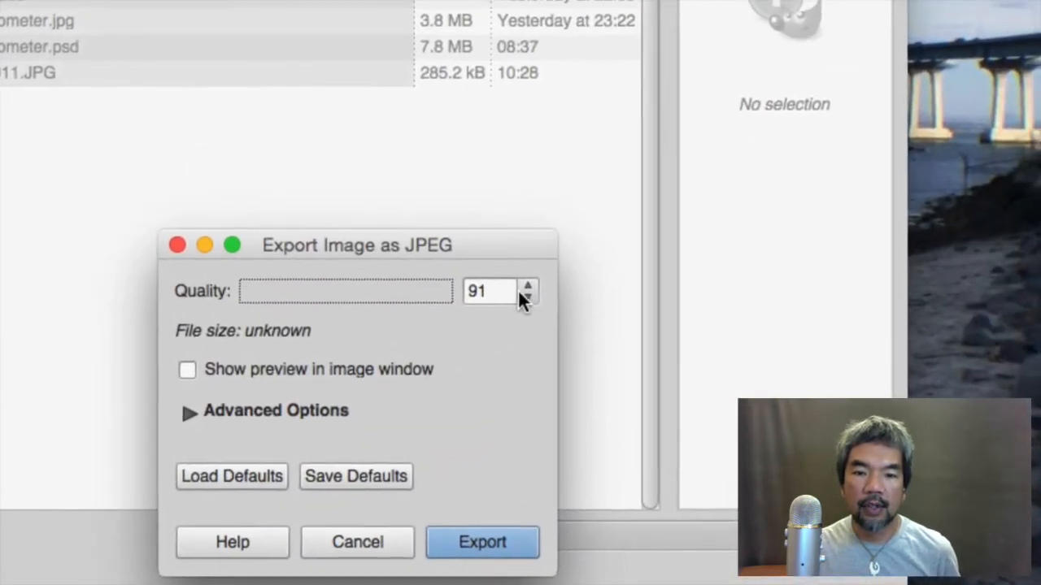
{"action": "left_click", "coordinate": [527, 285]}
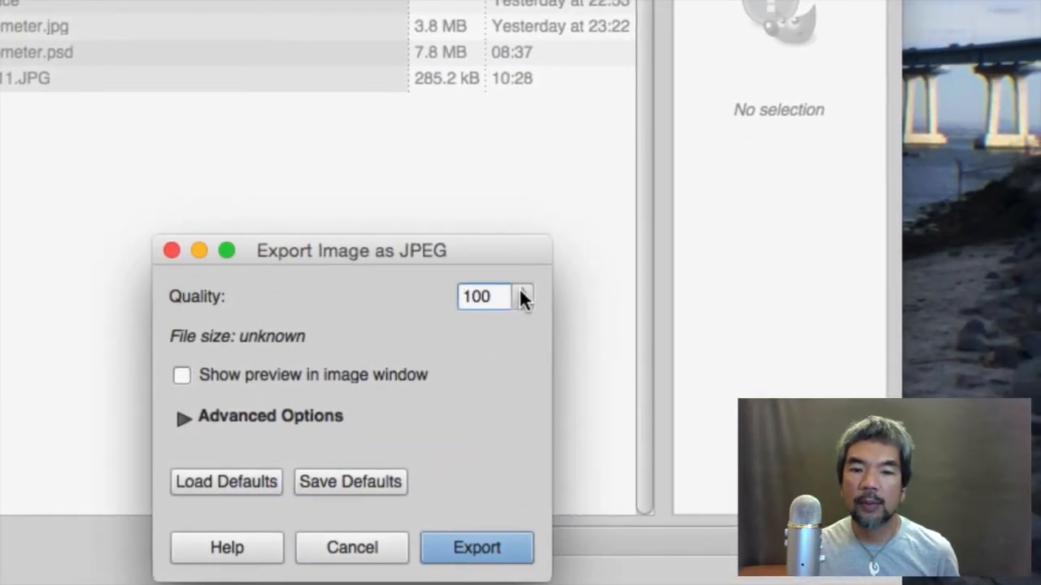
{"action": "left_click", "coordinate": [485, 296]}
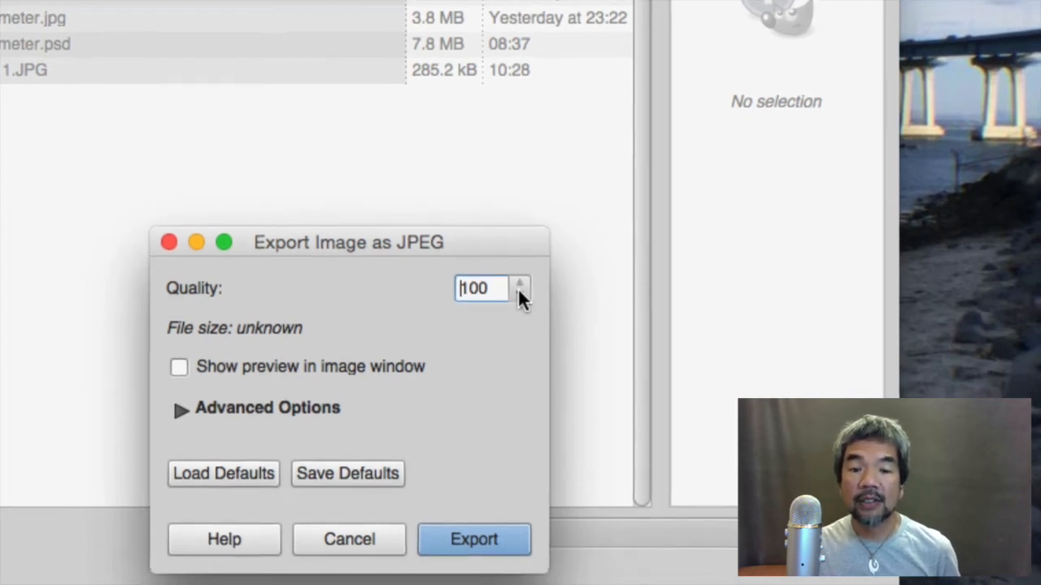
{"action": "mouse_move", "coordinate": [517, 286]}
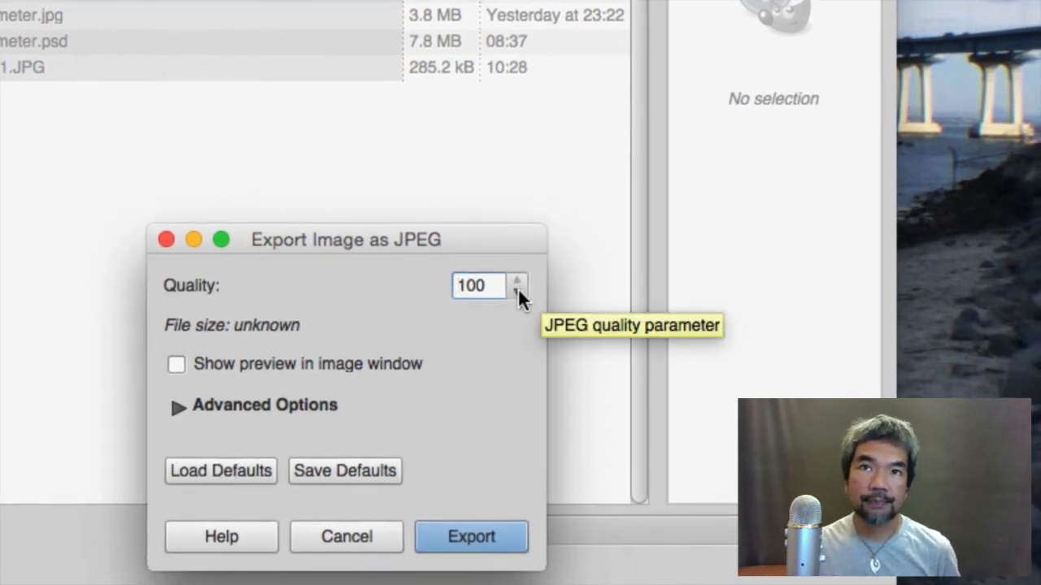
{"action": "left_click", "coordinate": [479, 286]}
{"action": "type", "text": "65"}
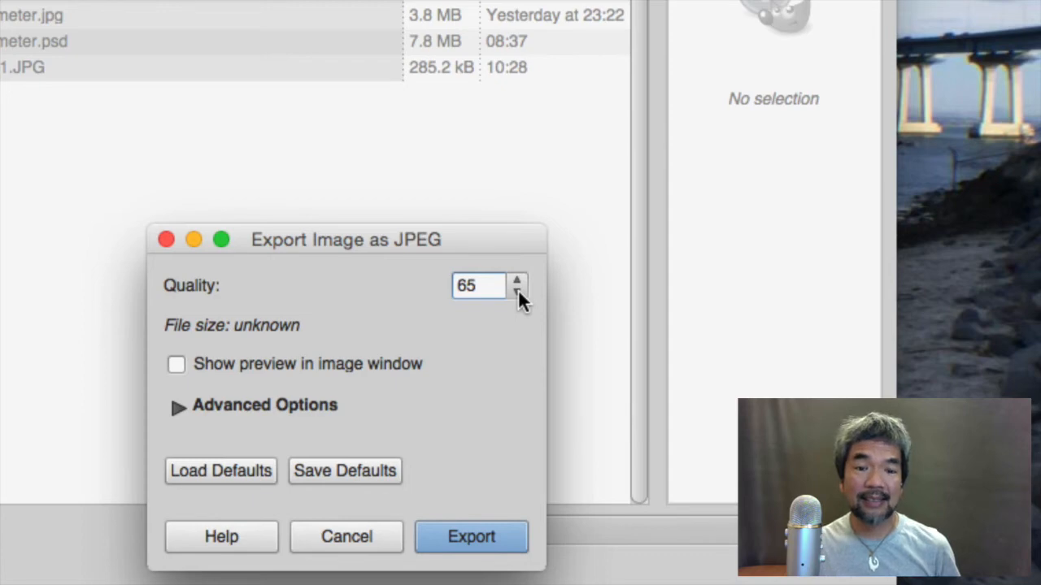
{"action": "left_click", "coordinate": [478, 286]}
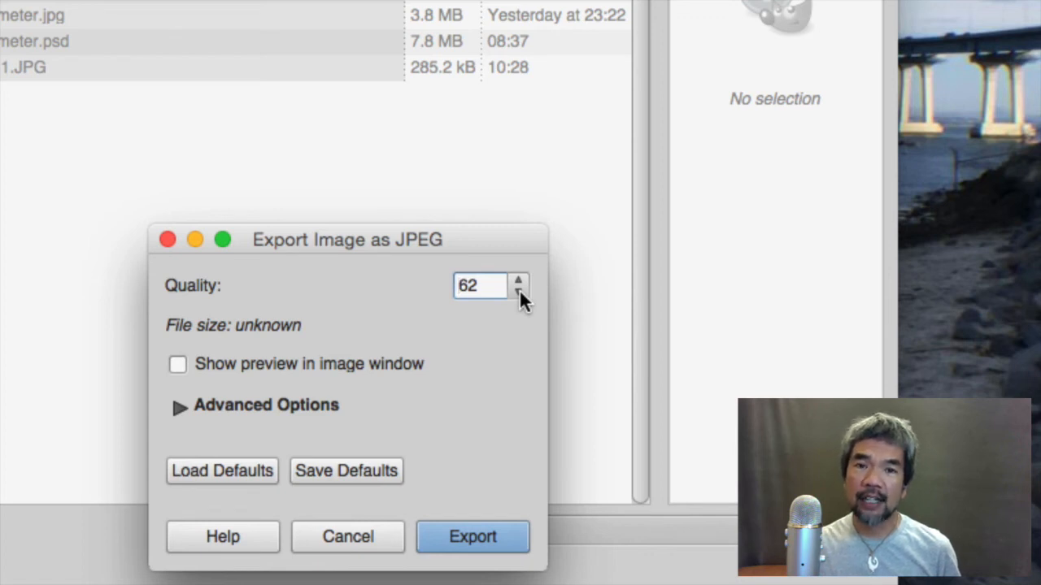
{"action": "left_click", "coordinate": [480, 286]}
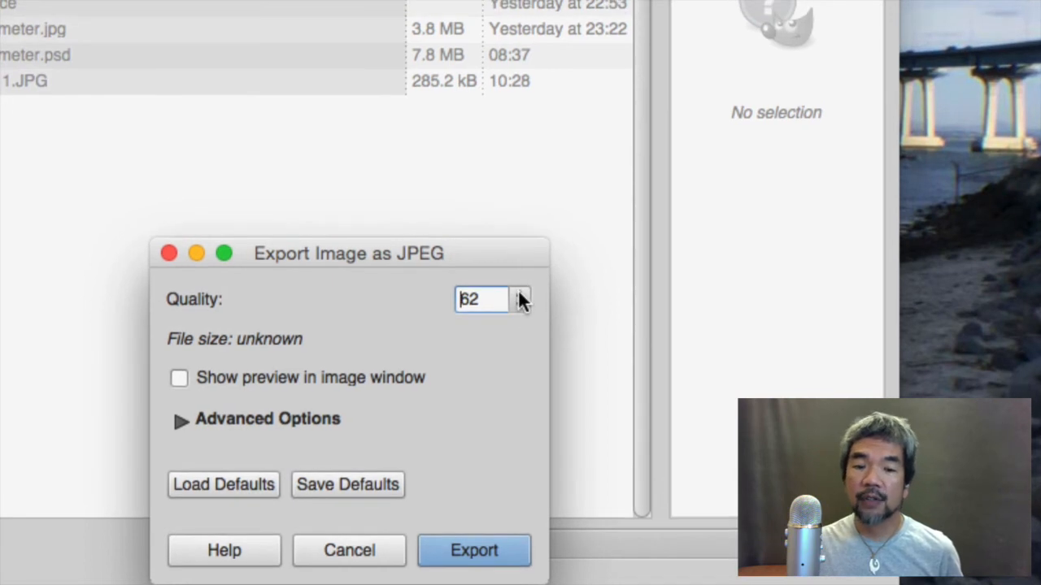
{"action": "mouse_move", "coordinate": [520, 299]}
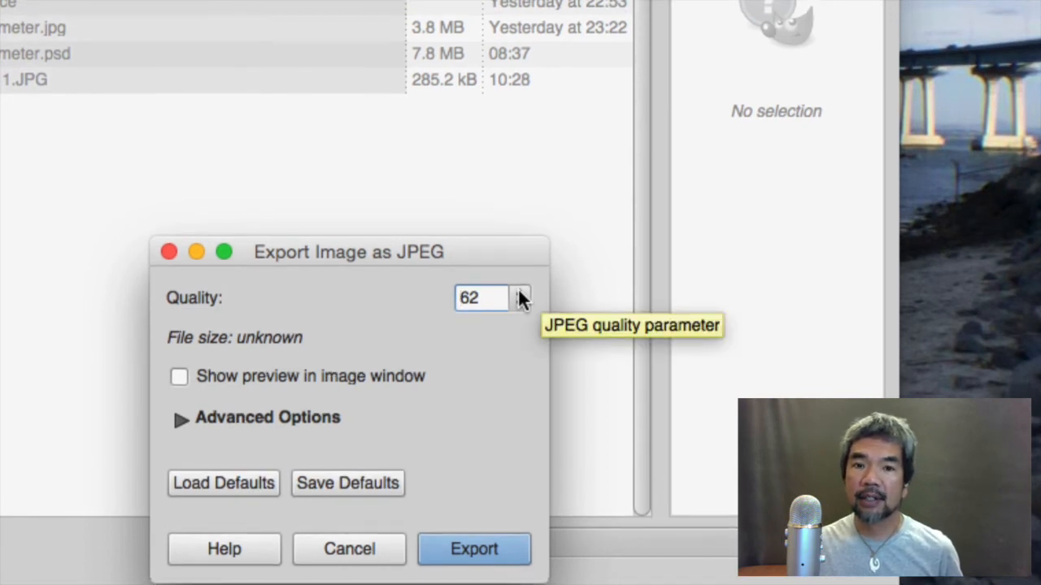
{"action": "type", "text": "100"}
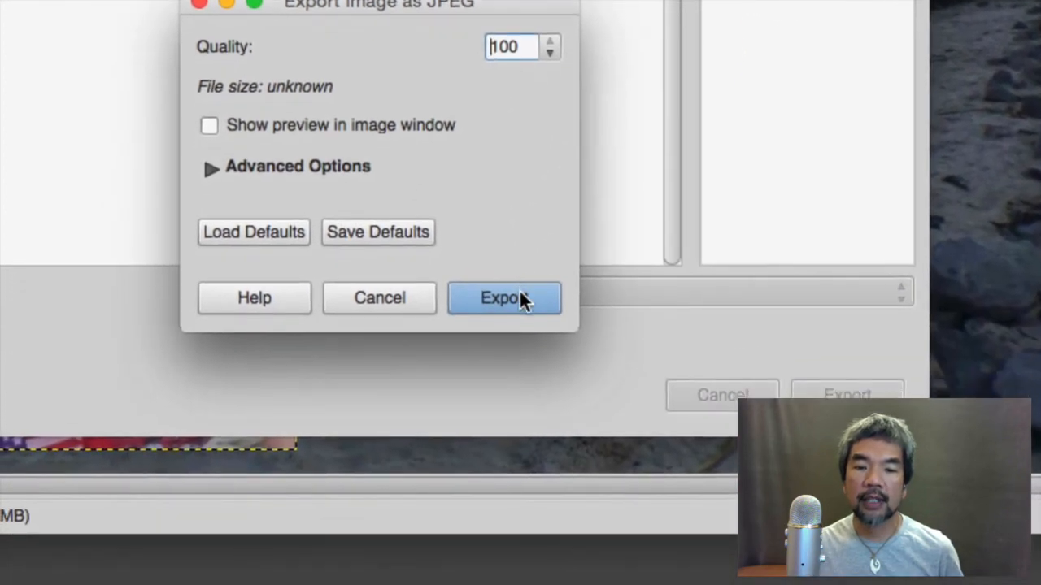
- Write family cycling.jpg to the Desktop at quality 100
{"action": "left_click", "coordinate": [504, 297]}
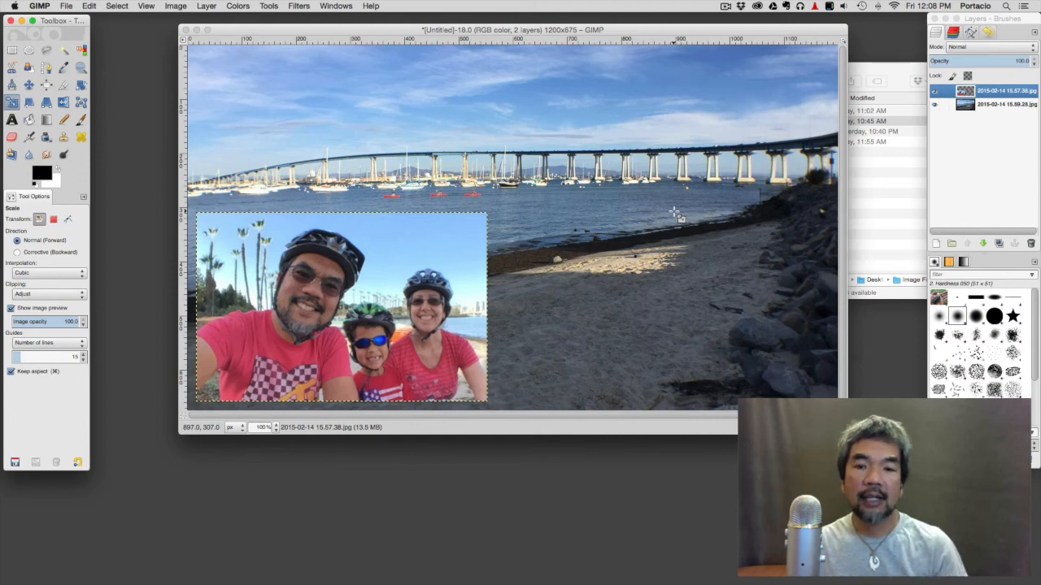
{"action": "mouse_move", "coordinate": [706, 266]}
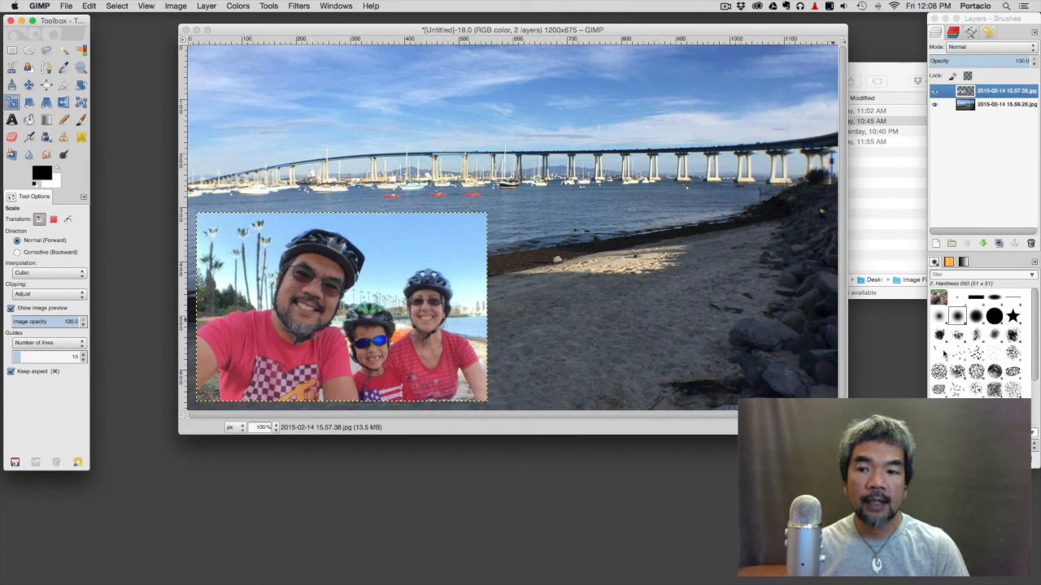
{"action": "mouse_move", "coordinate": [888, 355]}
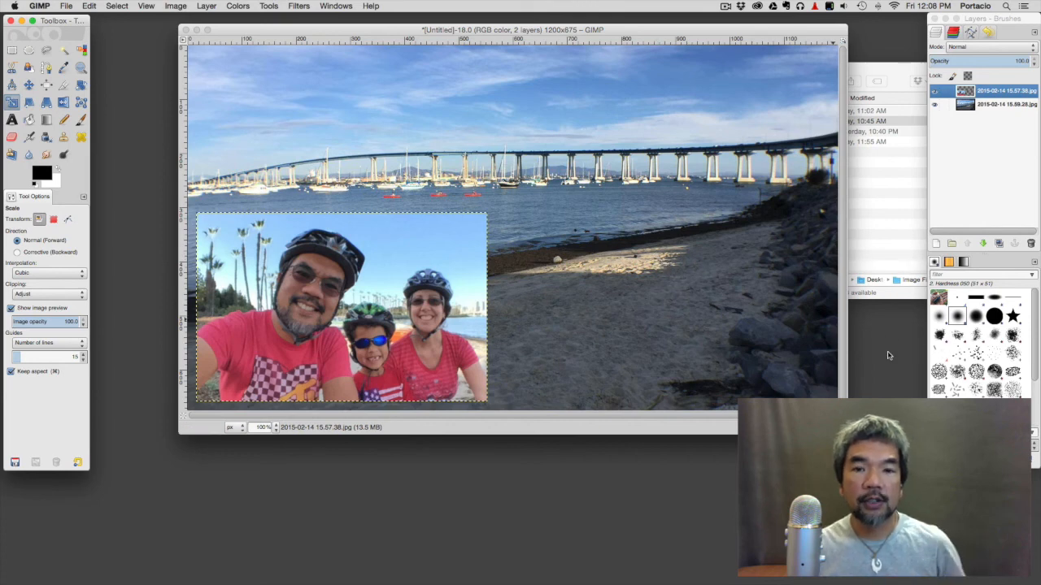